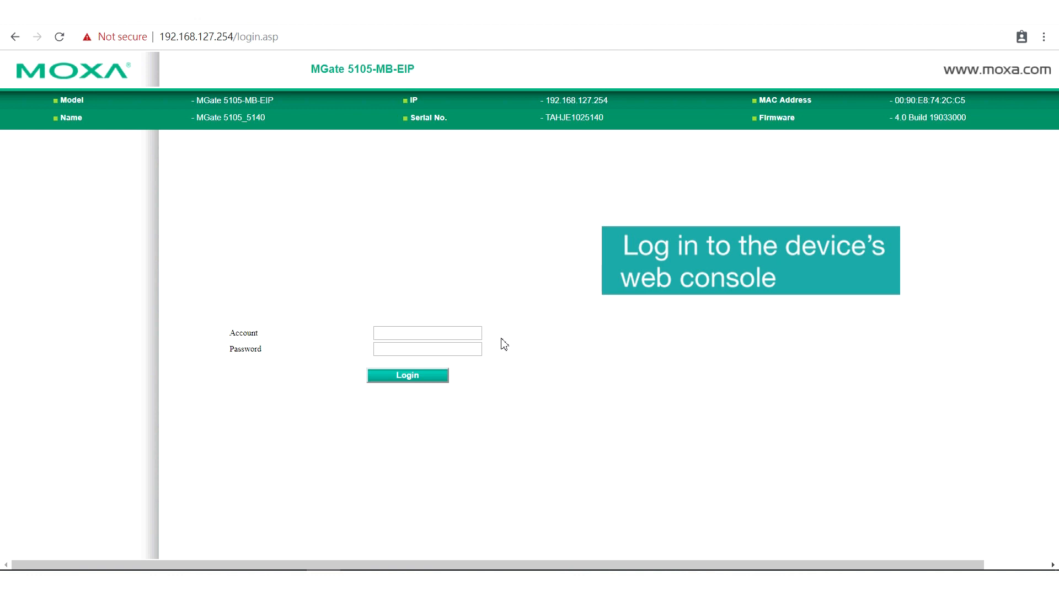
- Log in to the web console with account 'moxa' and its password
type("moxa")
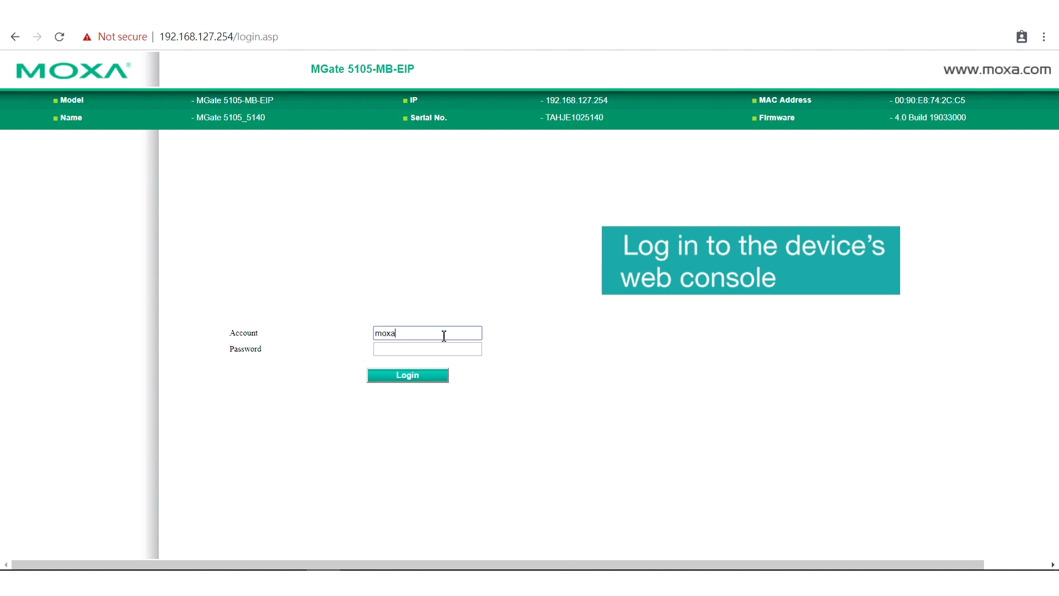
left_click(407, 375)
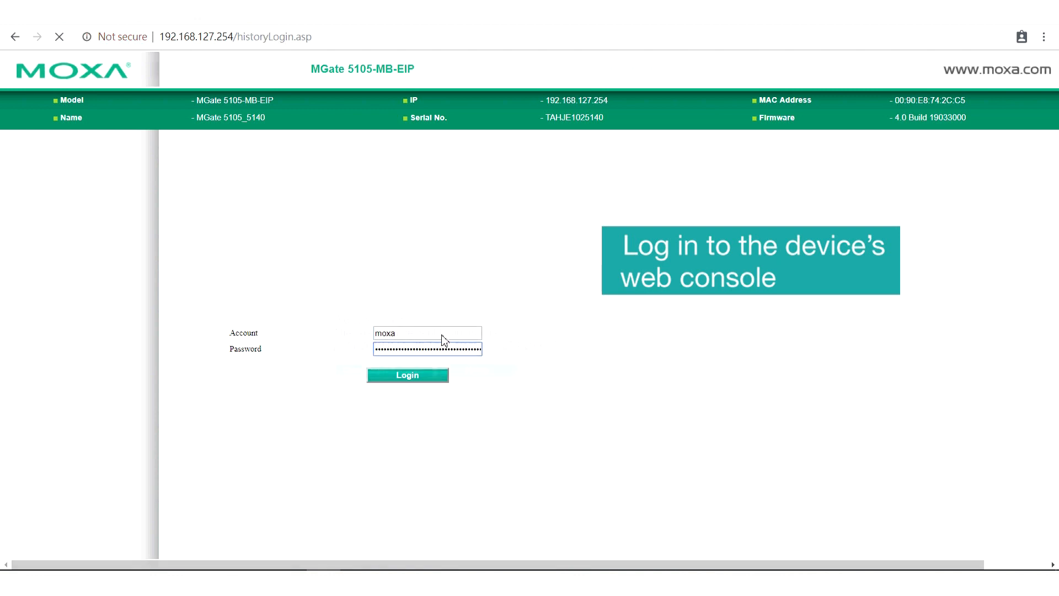
left_click(407, 375)
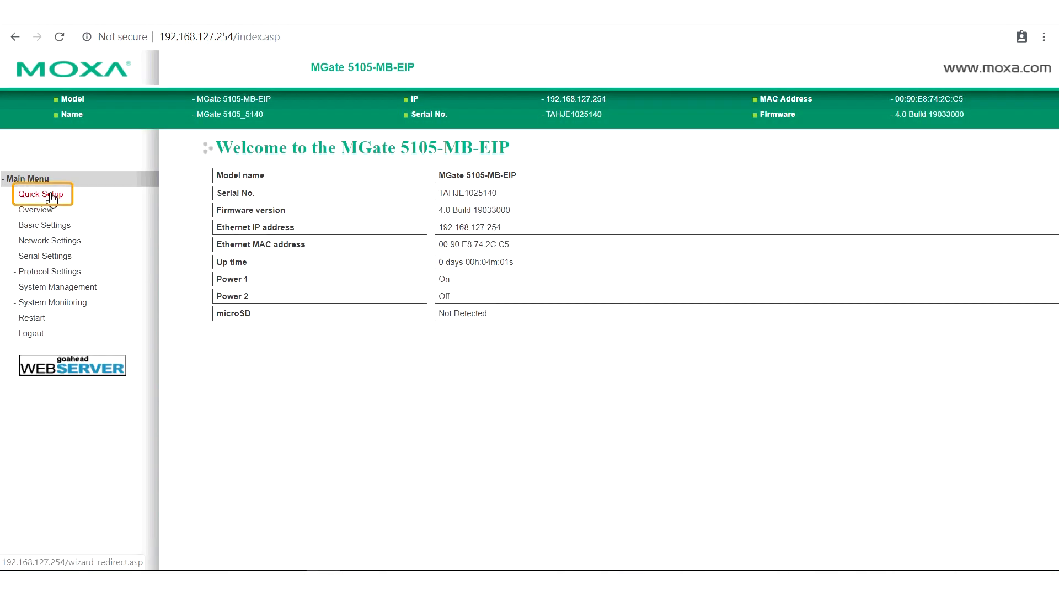
- Start Quick Setup, complete the IP address as 192.168.127.254 and continue to protocol selection
left_click(41, 194)
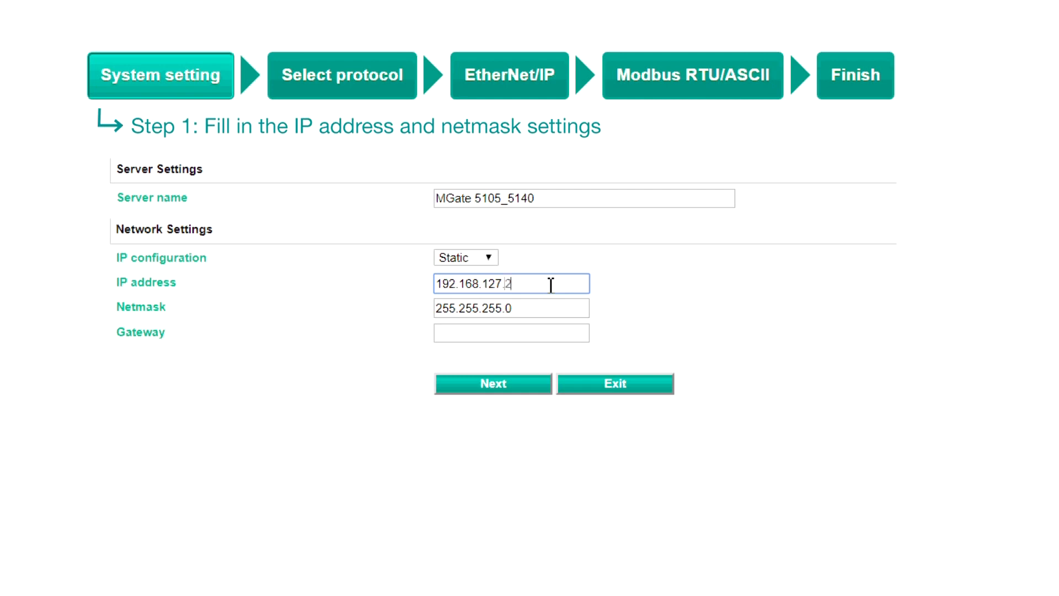
type("54")
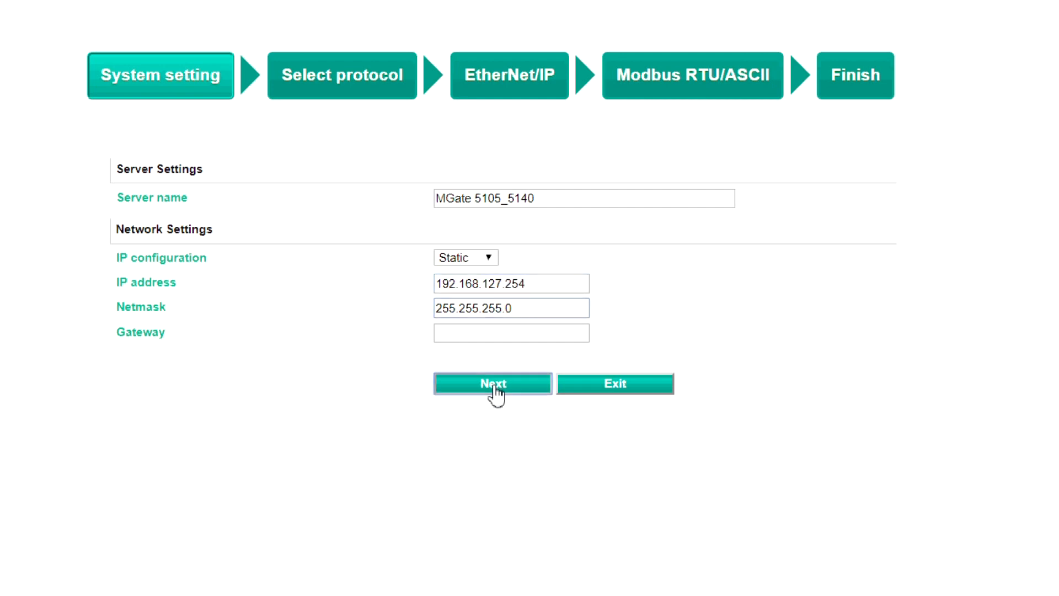
left_click(492, 383)
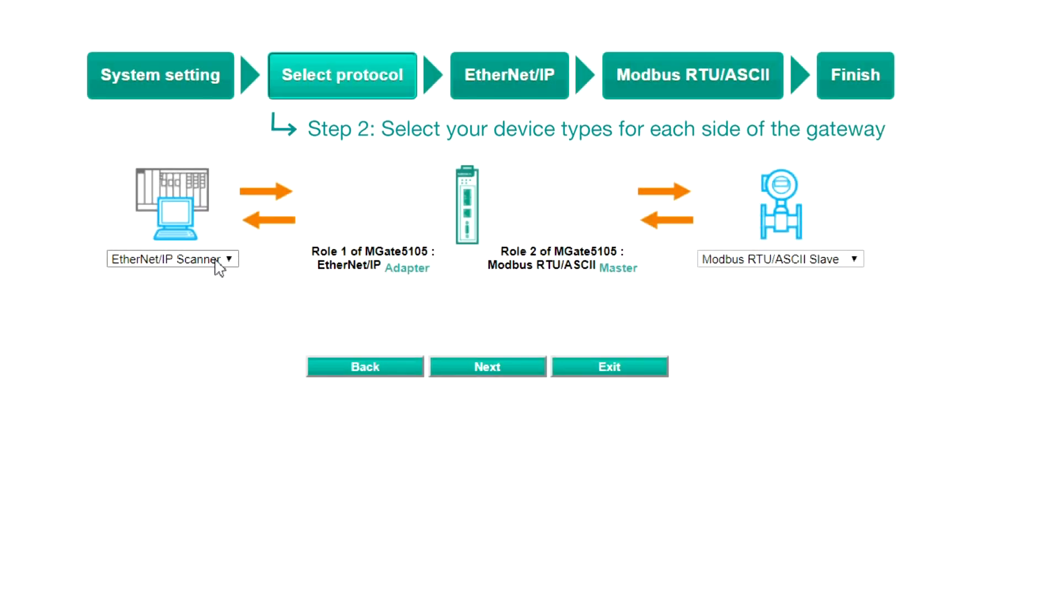
- Keep EtherNet/IP Scanner and Modbus RTU/ASCII Slave as the device types and continue
left_click(172, 258)
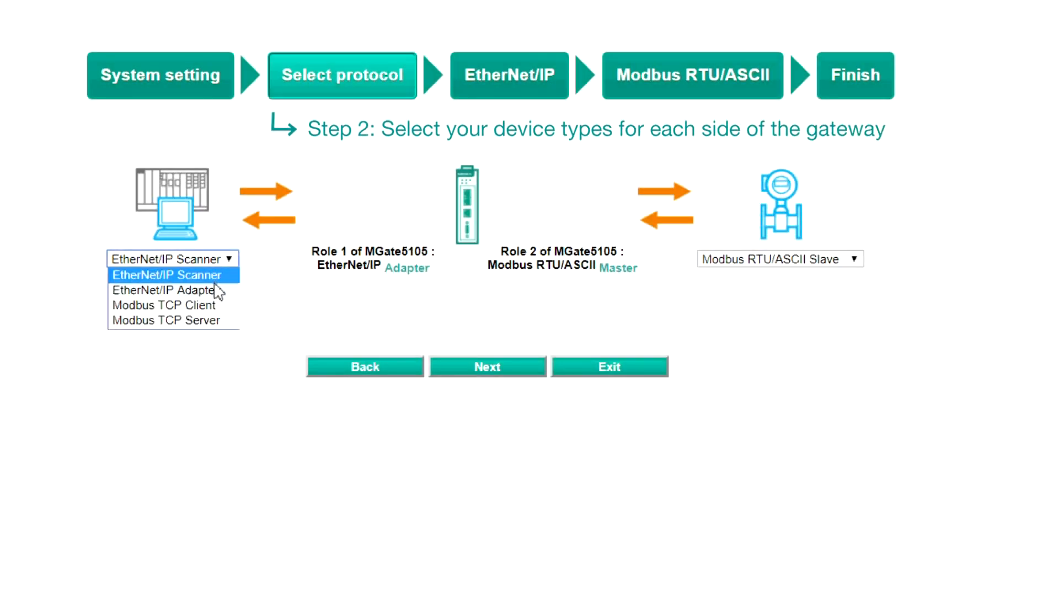
left_click(171, 274)
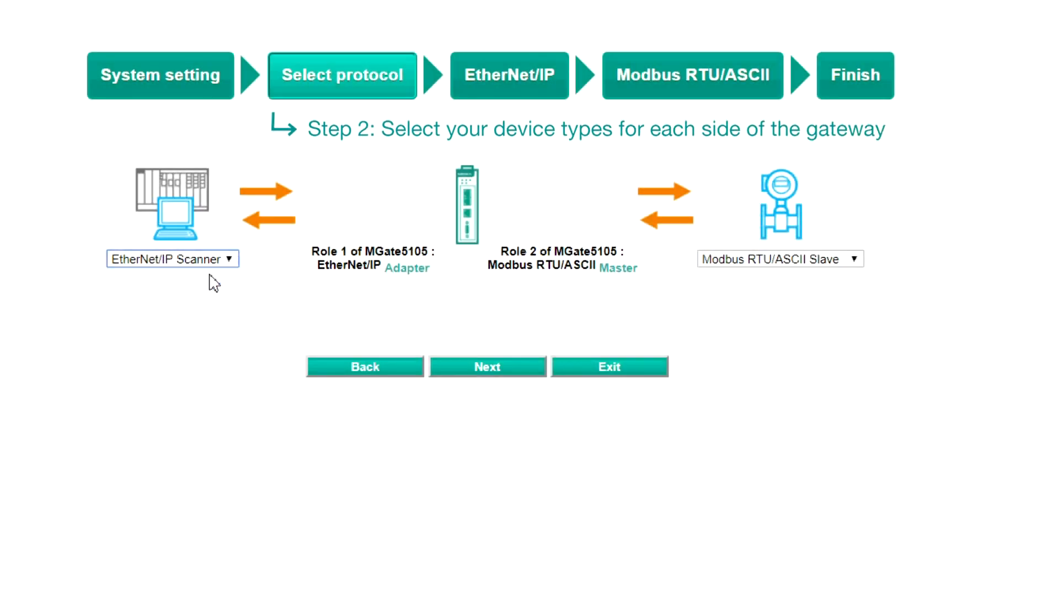
left_click(777, 258)
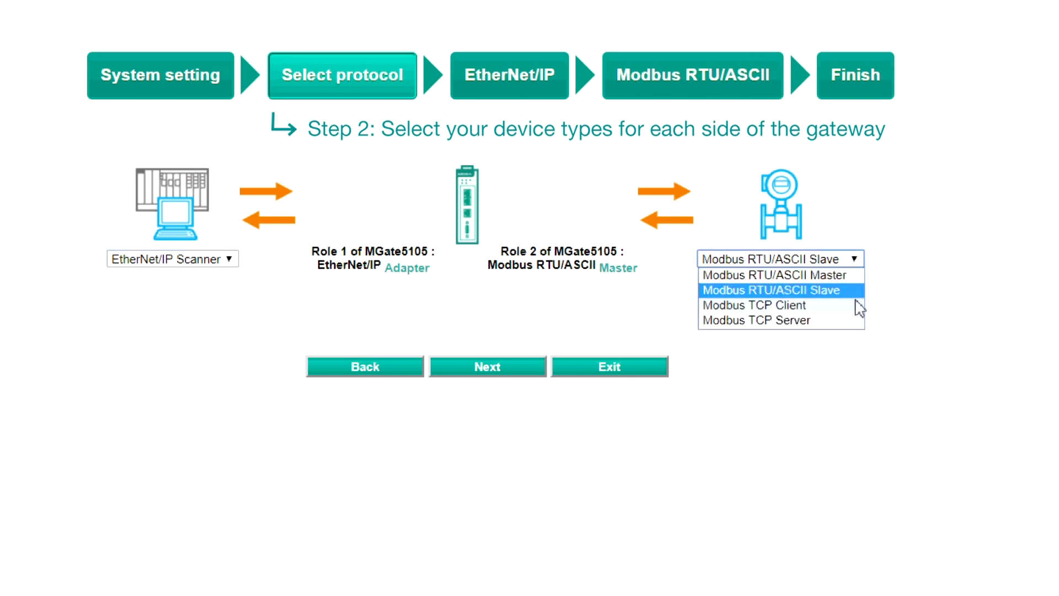
left_click(770, 290)
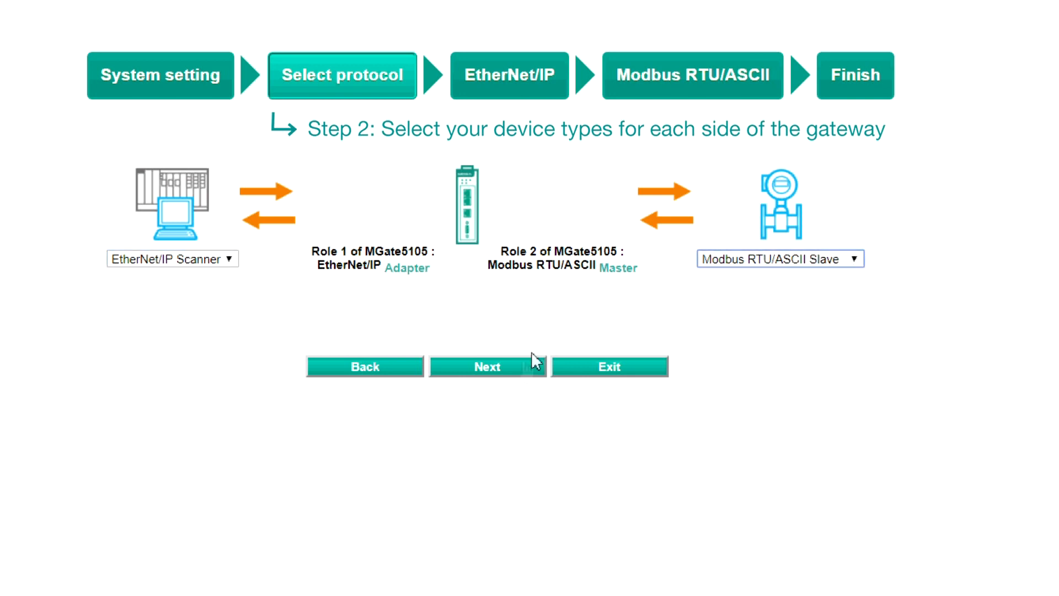
left_click(486, 366)
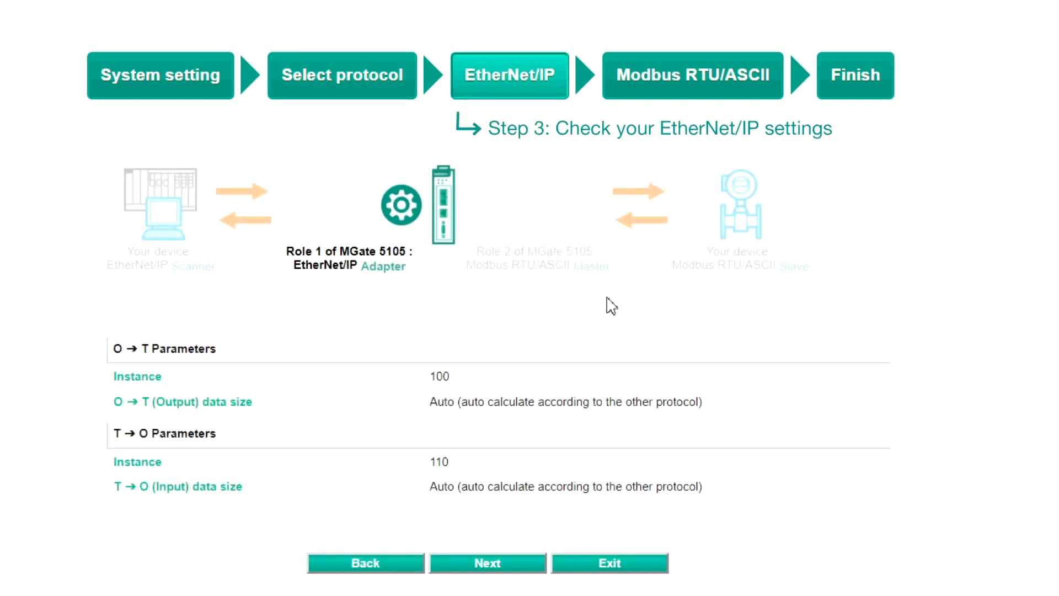
mouse_move(468, 382)
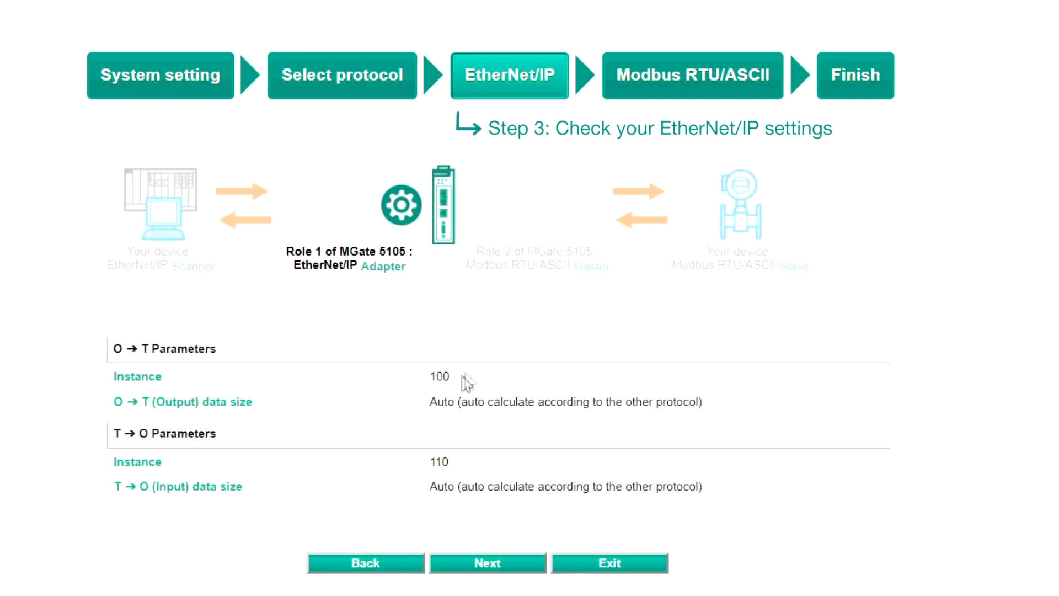
mouse_move(389, 270)
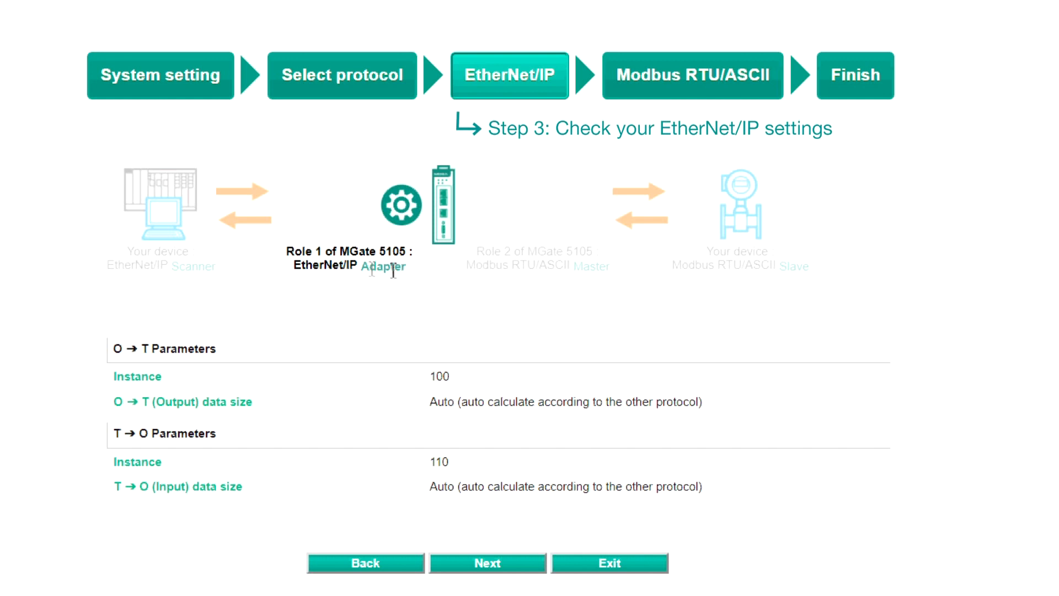
mouse_move(601, 283)
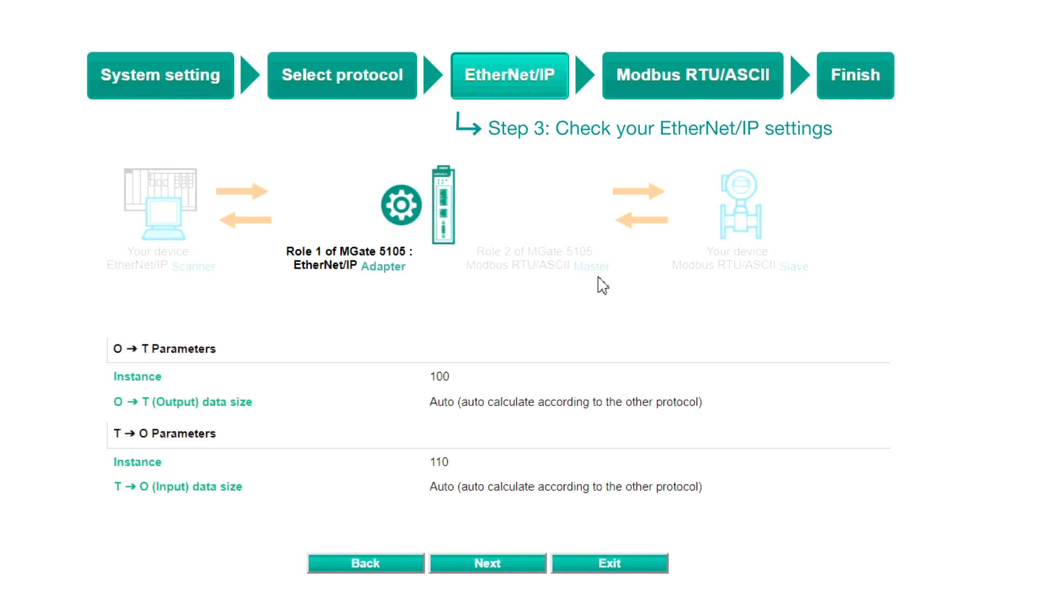
mouse_move(540, 388)
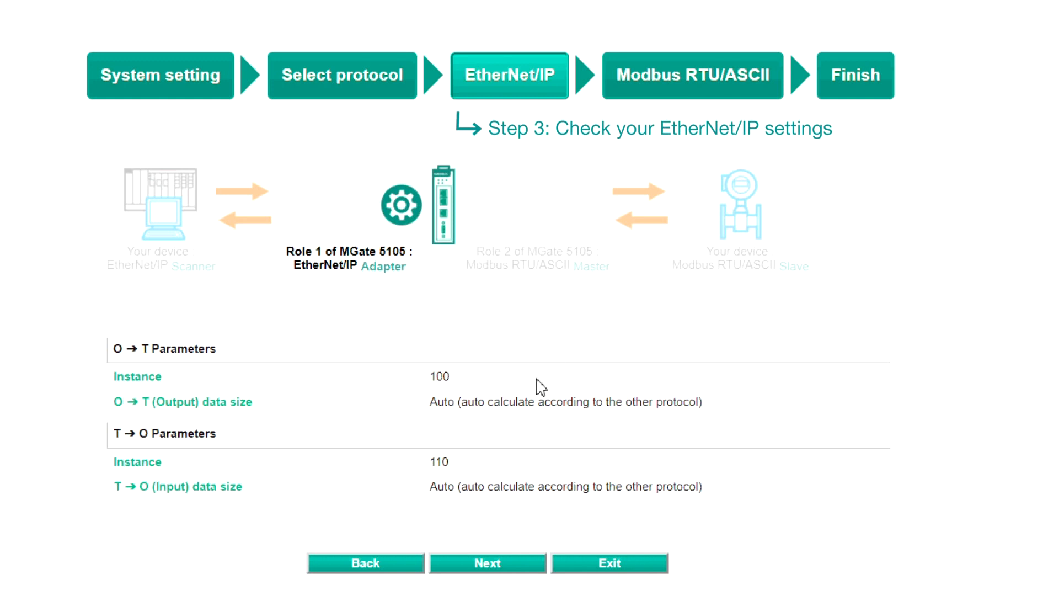
mouse_move(515, 477)
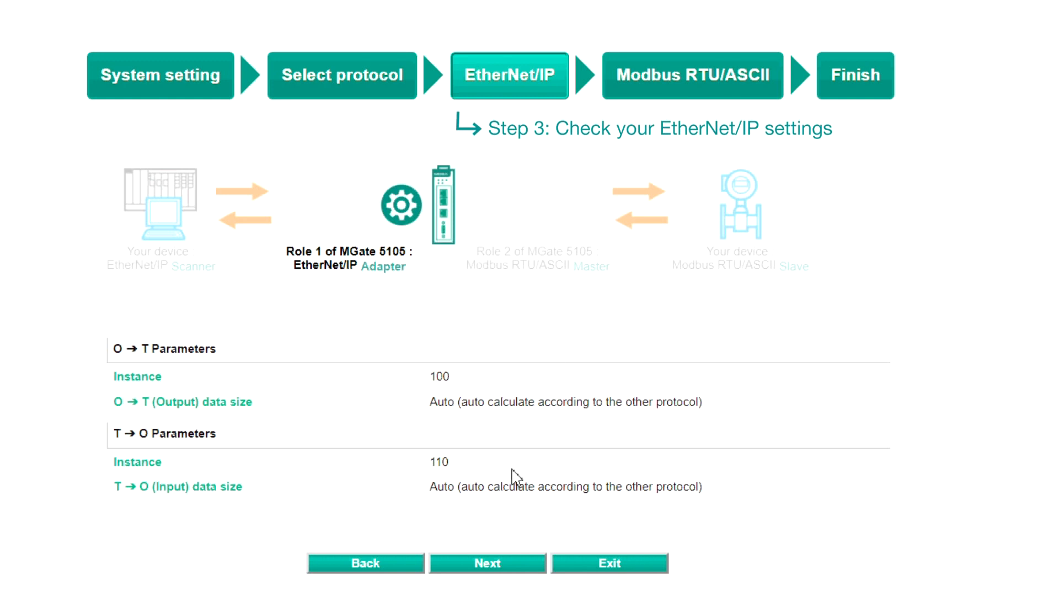
- Accept the default EtherNet/IP parameters with instances 100 and 110 and continue to Modbus
left_click(486, 562)
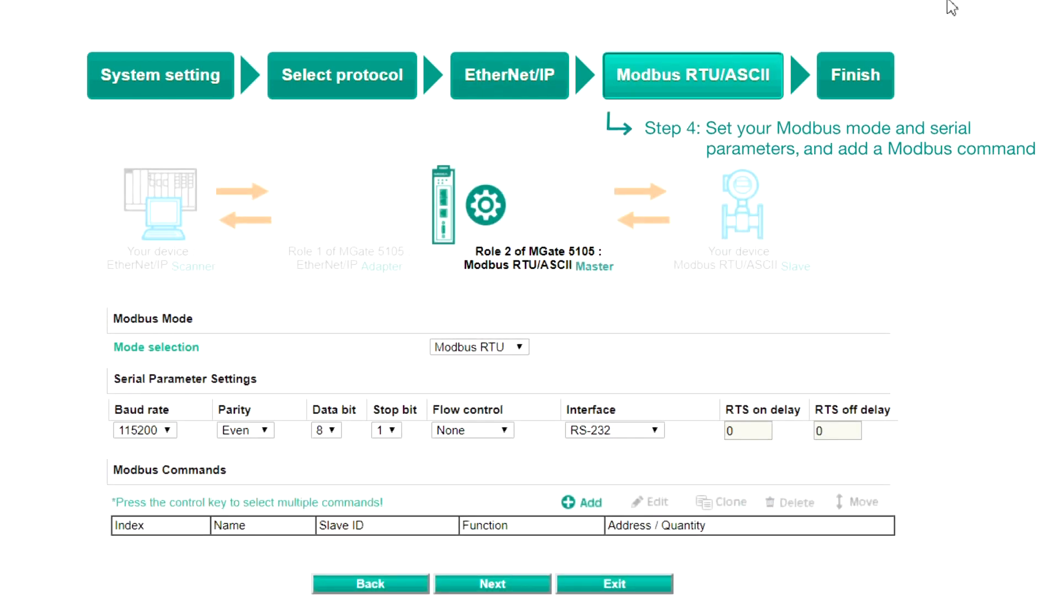
- Keep Modbus RTU mode, set baud rate 9600 and the interface to RS-485 2-wire
left_click(478, 347)
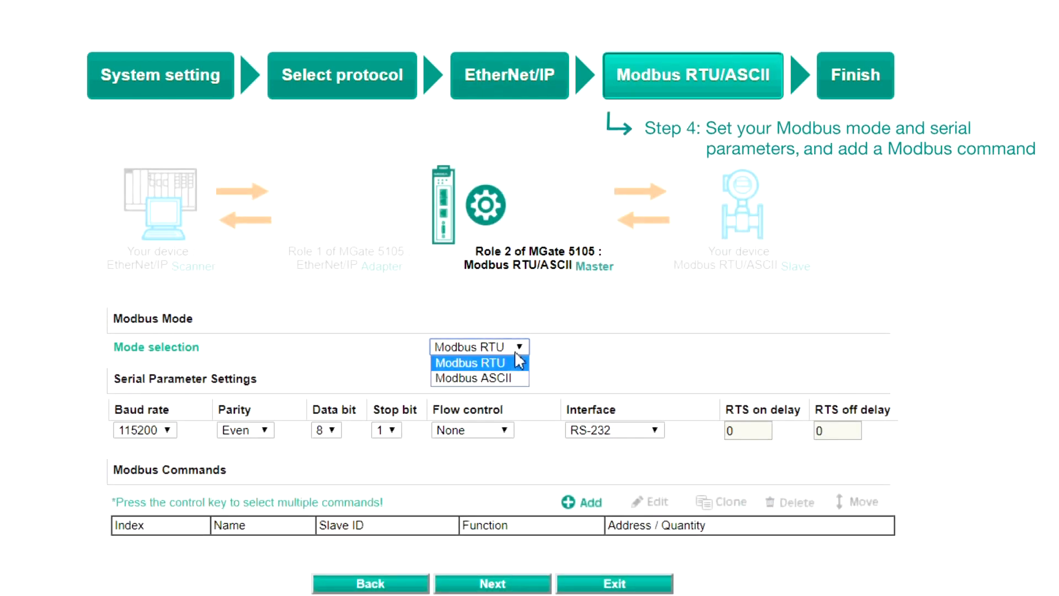
left_click(478, 346)
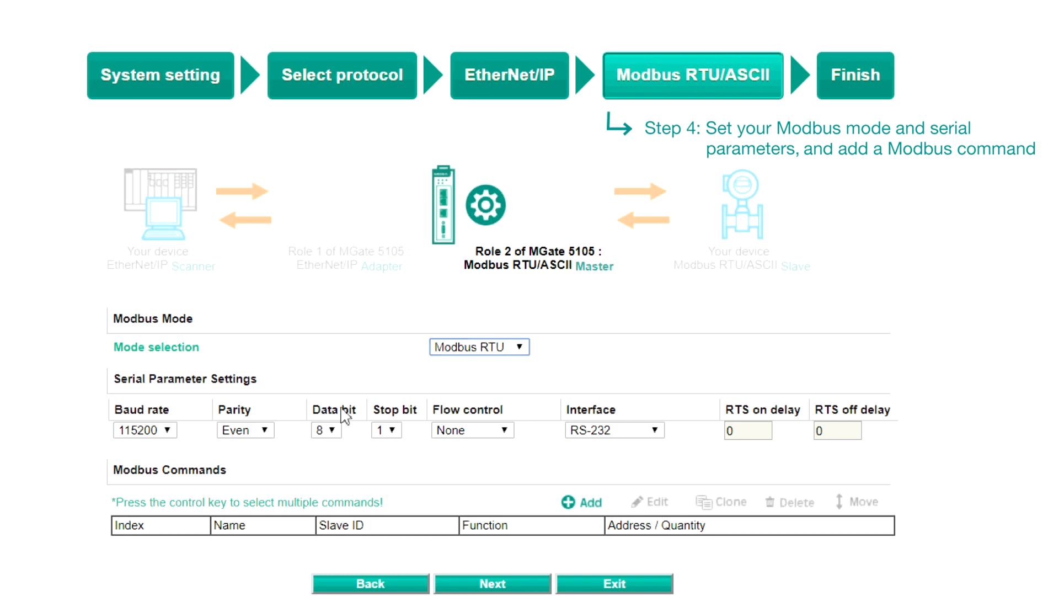
left_click(143, 429)
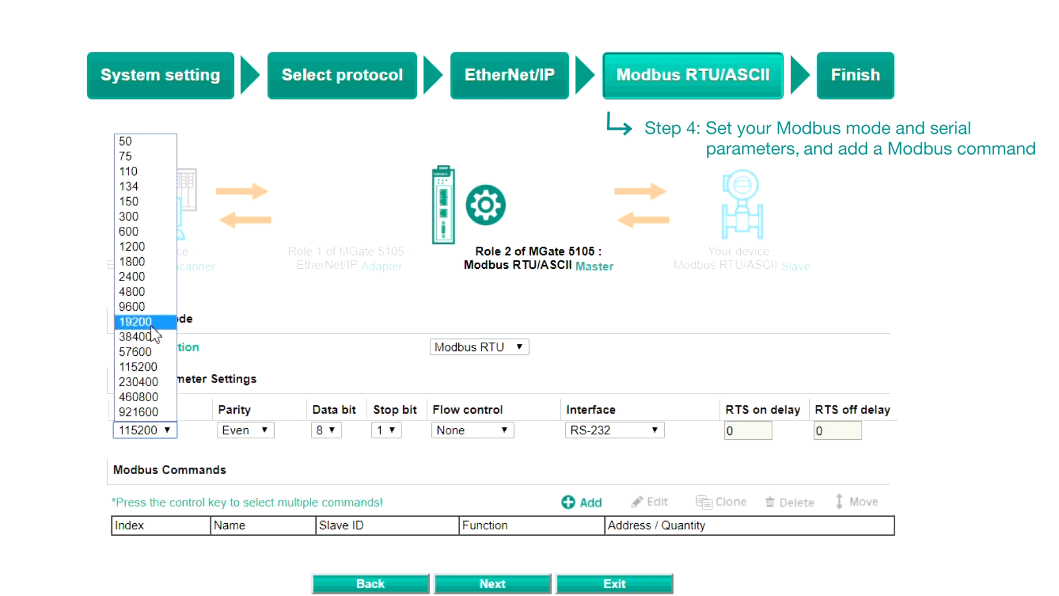
left_click(133, 305)
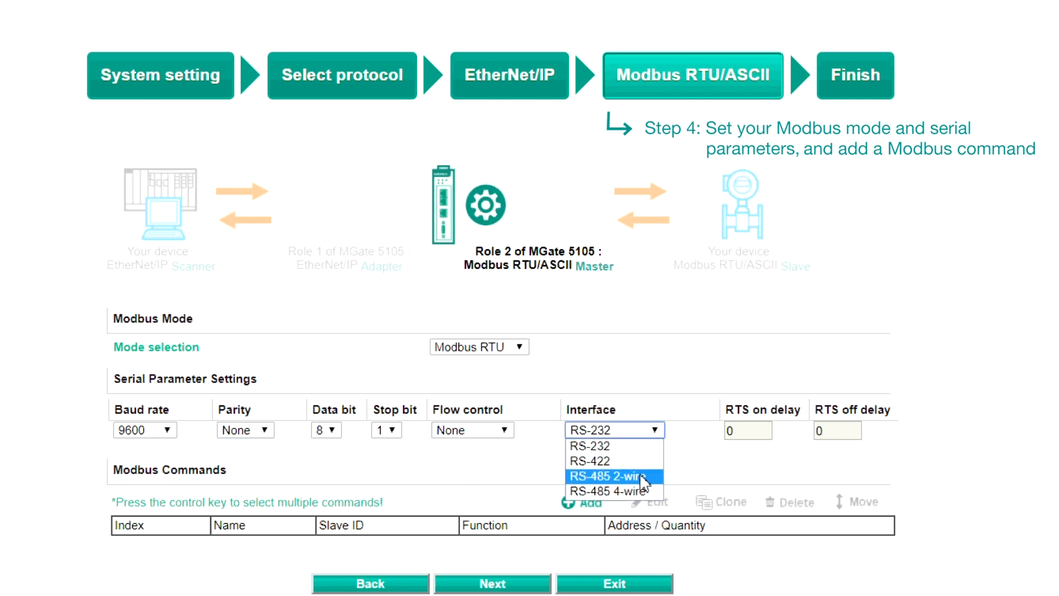
left_click(613, 477)
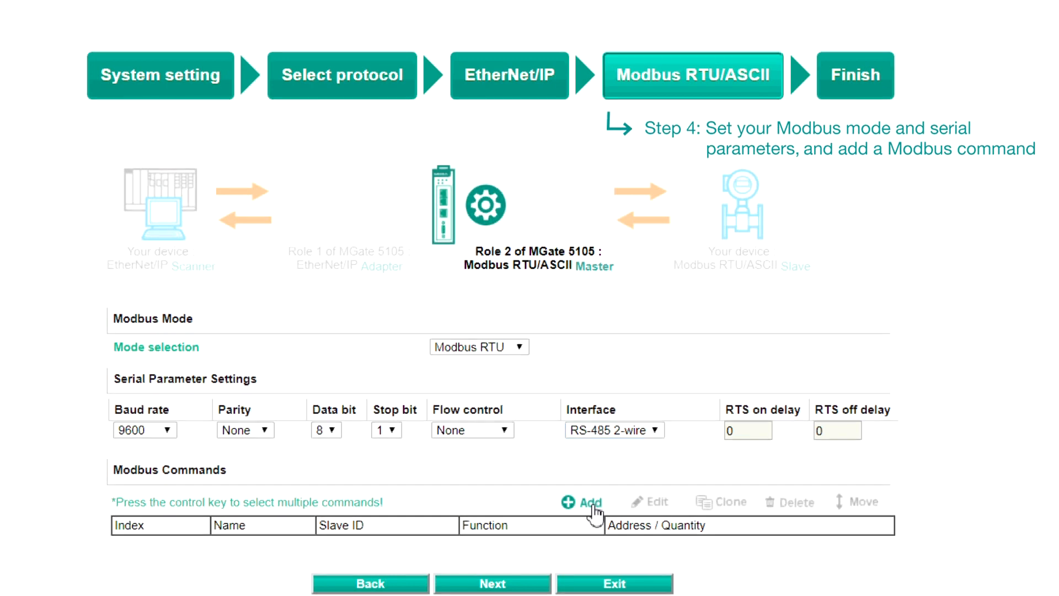
- Add Modbus command VFD (slave 100, function 03, address 8451, quantity 1) and save the quick setup
left_click(581, 502)
type("1")
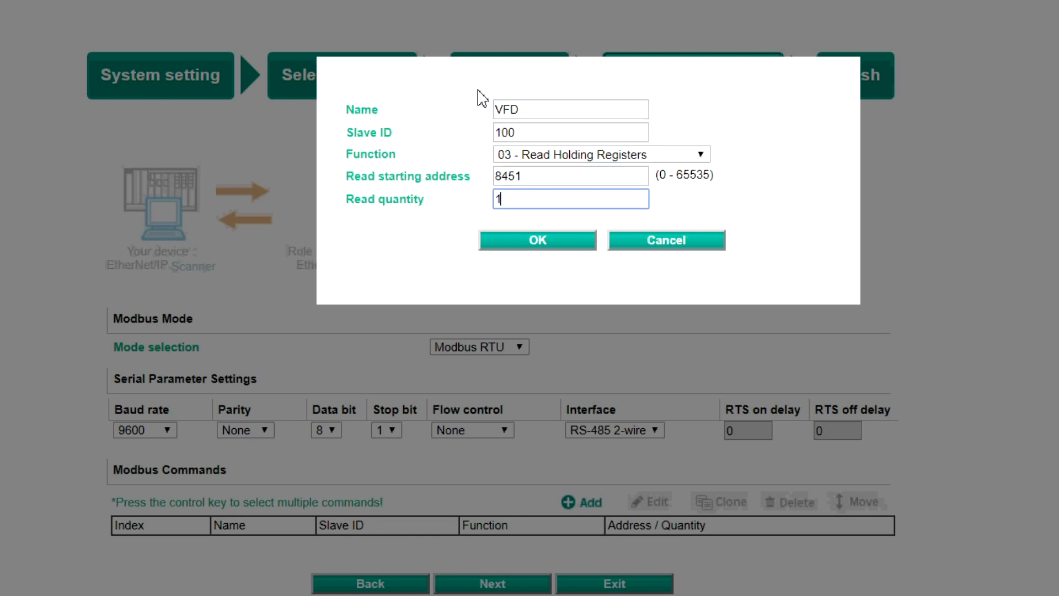
left_click(537, 239)
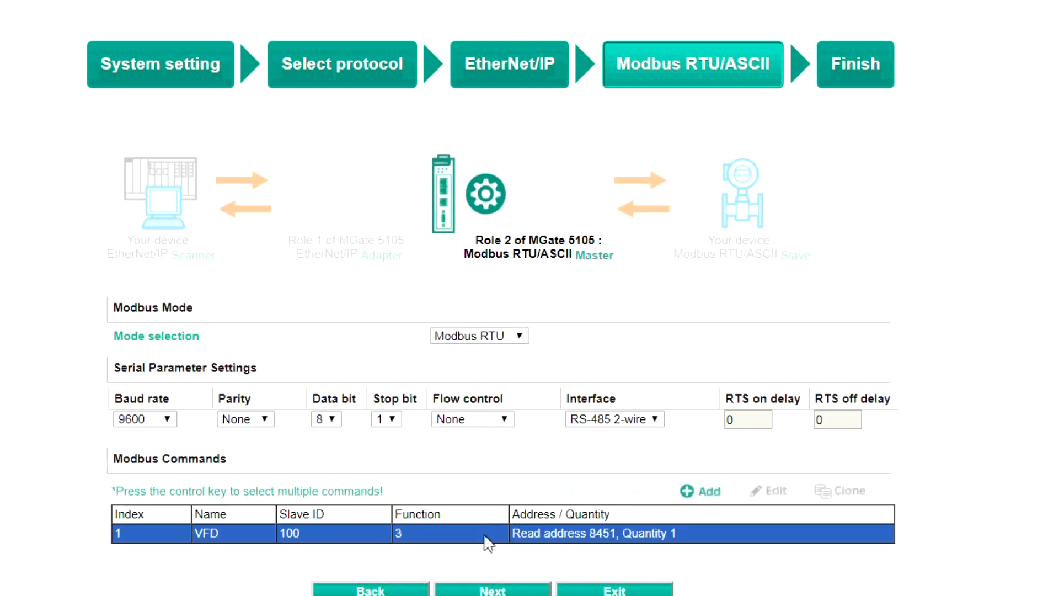
left_click(492, 588)
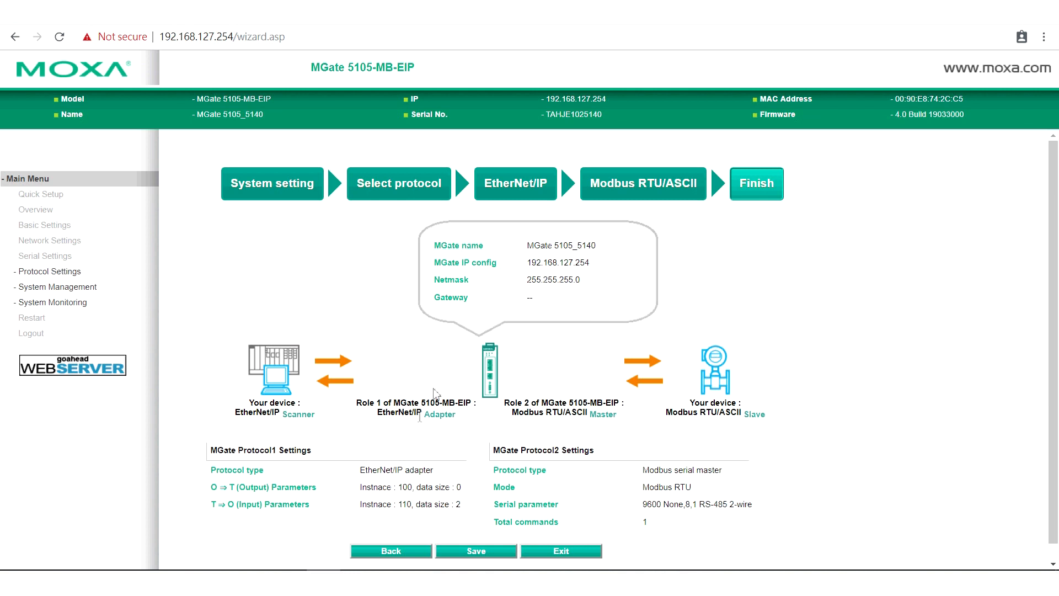
left_click(475, 551)
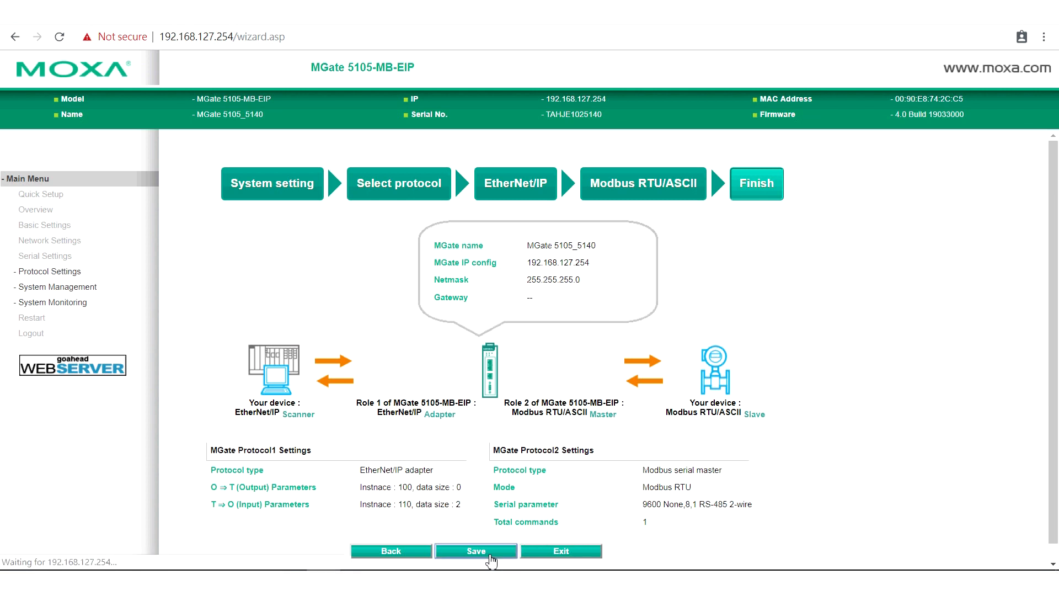